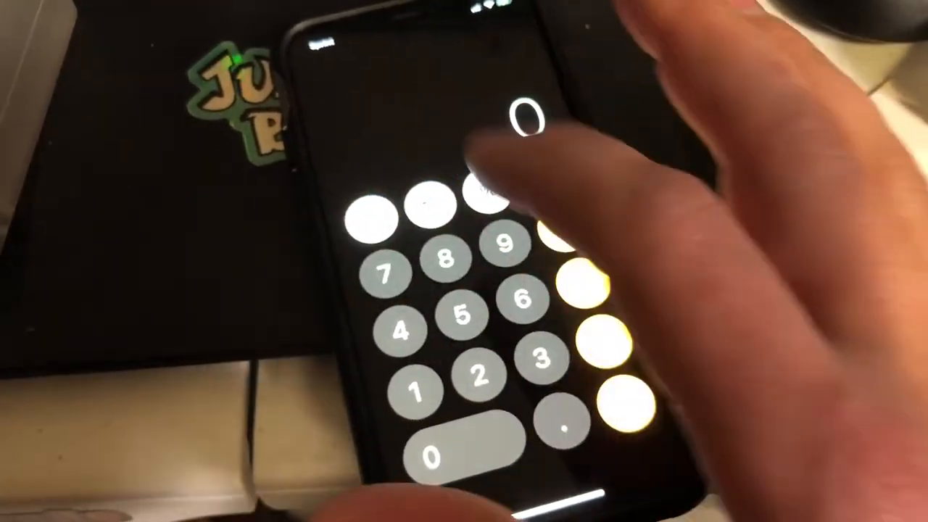
- Start a new entry reading "7." toward the divider price 7.99
{"action": "left_click", "coordinate": [383, 275]}
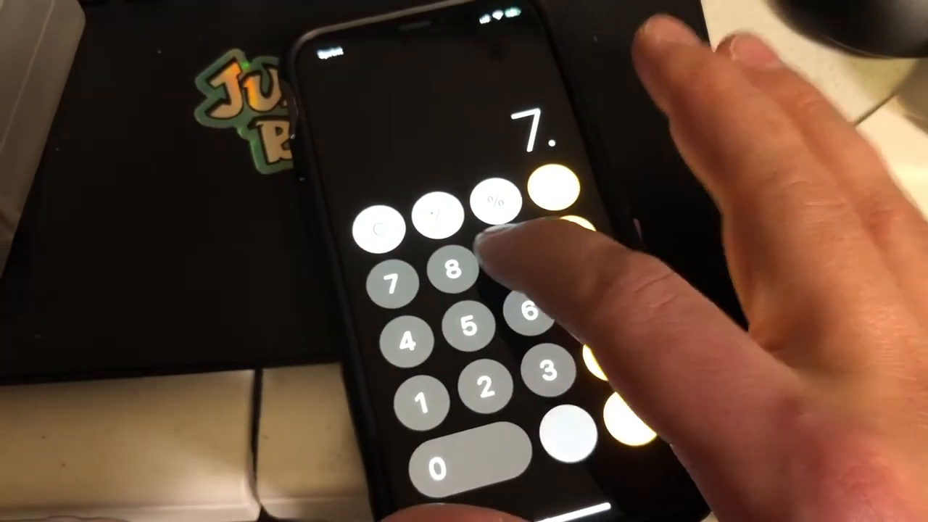